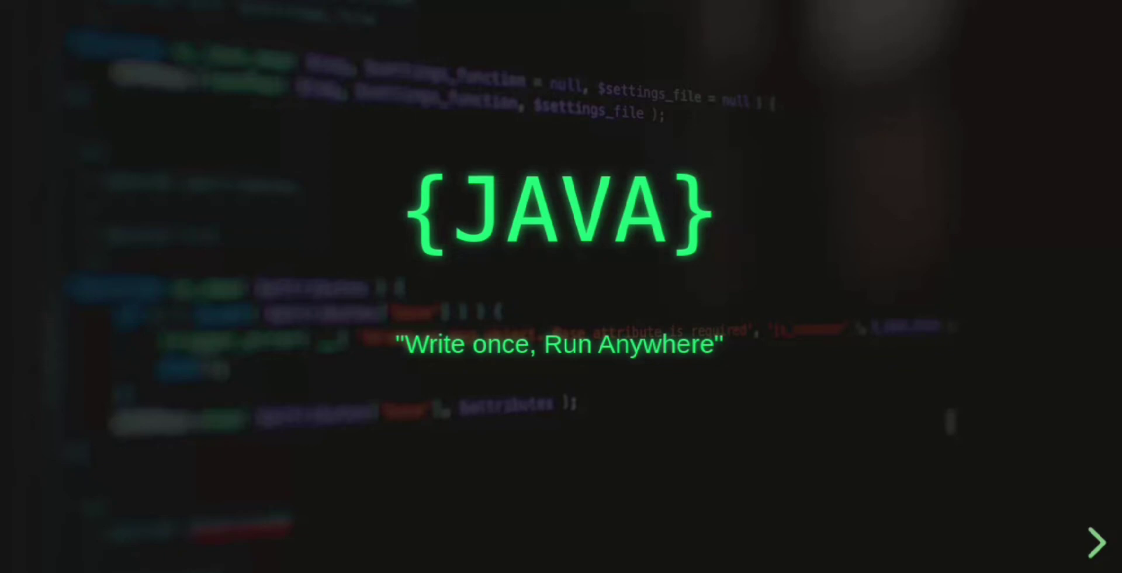
Advance from the Java title slide to the 'where Java is used' slide.
left_click(1095, 541)
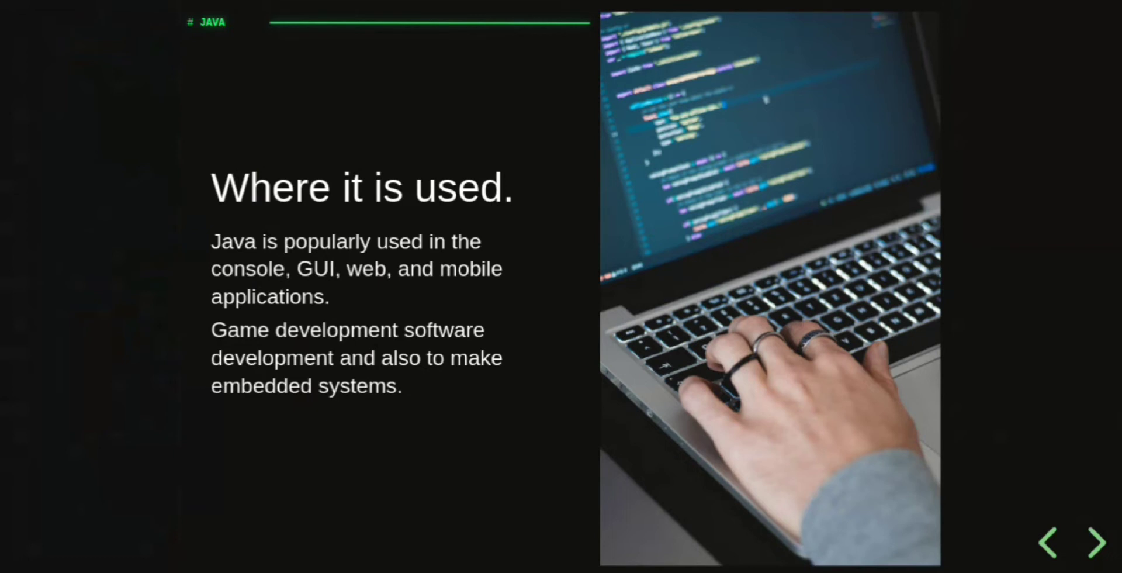
Advance to the slide on Java in electronics such as televisions and washing machines.
left_click(1094, 542)
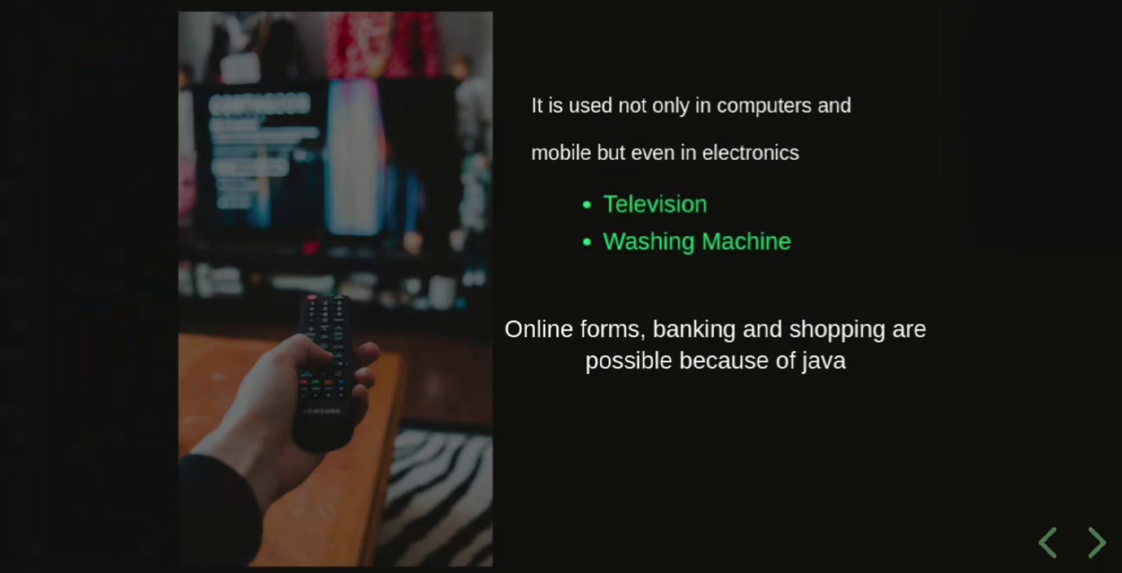
Advance to the three Java editions timeline slide showing Java Standard Edition.
left_click(1094, 542)
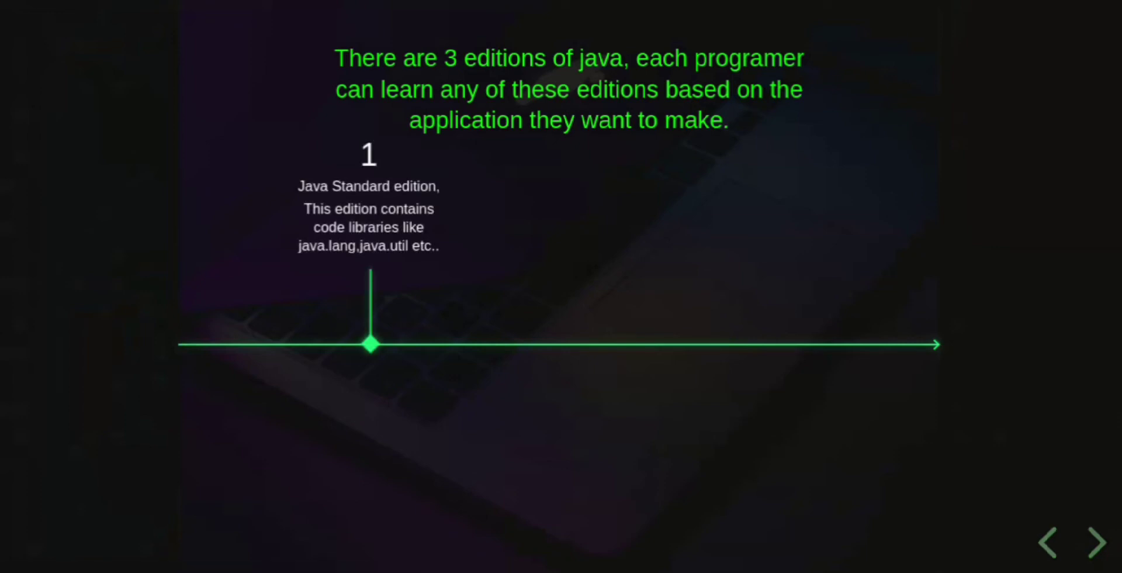